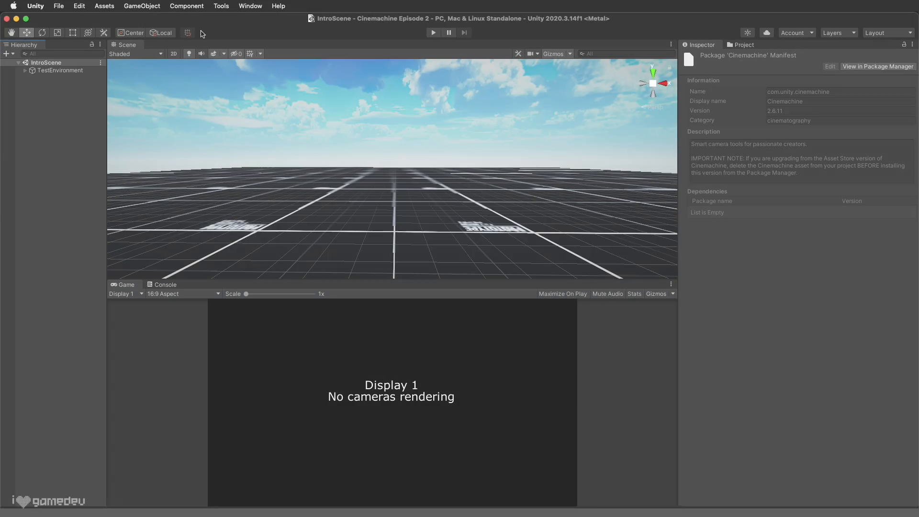
Install the Cinemachine 2.6.11 package from the Package Manager's Unity Registry list.
{"action": "left_click", "coordinate": [250, 6]}
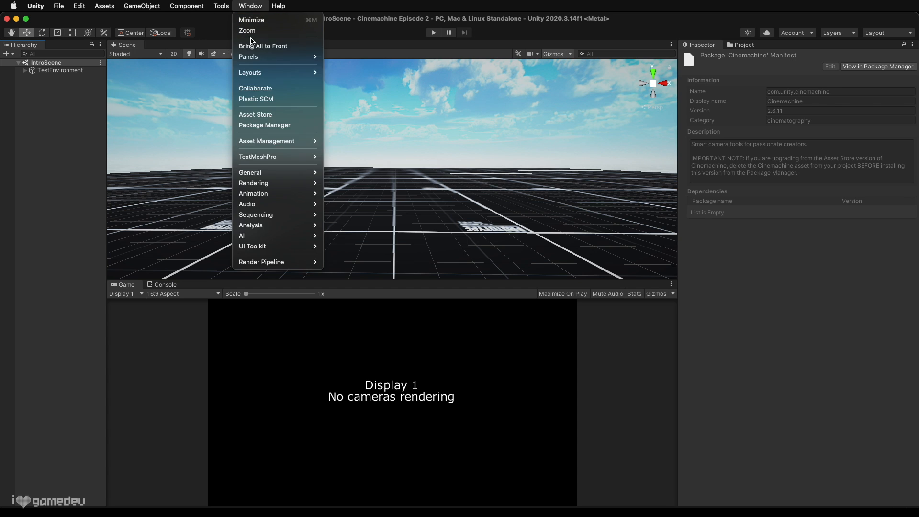
{"action": "mouse_move", "coordinate": [264, 125]}
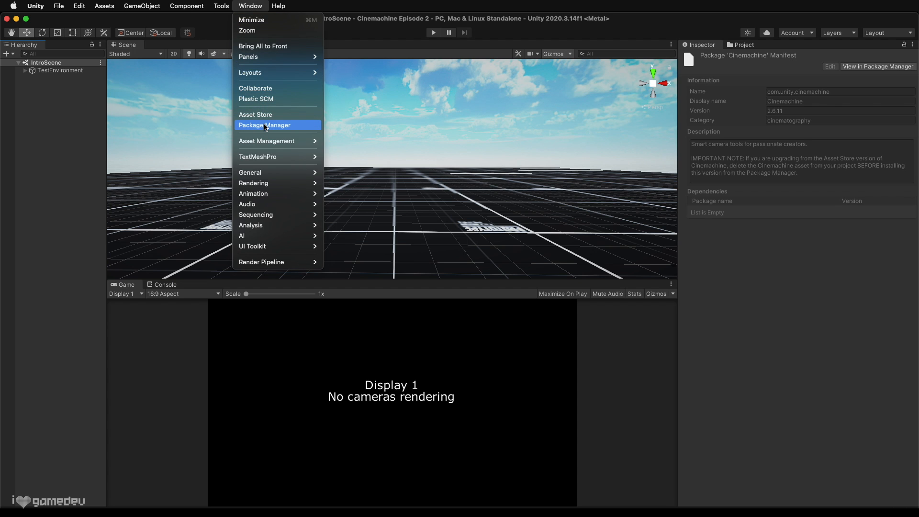
{"action": "left_click", "coordinate": [265, 124]}
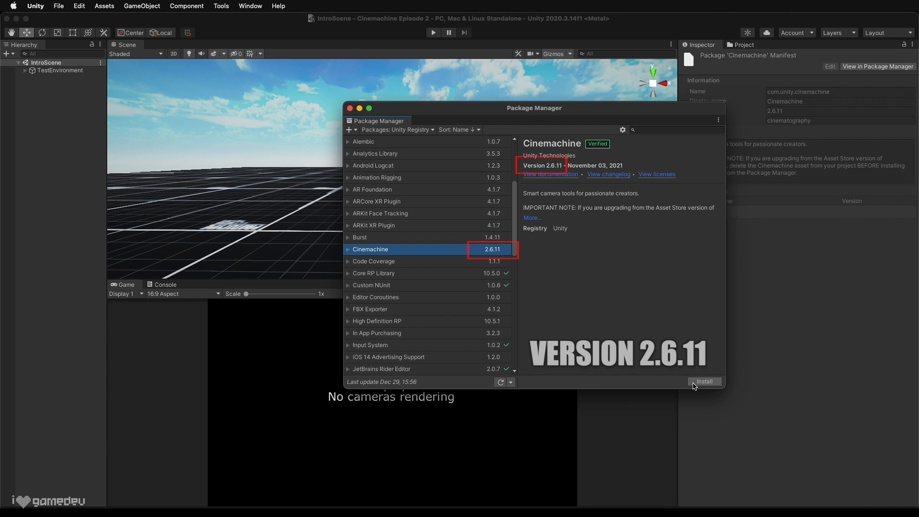
{"action": "left_click", "coordinate": [703, 382]}
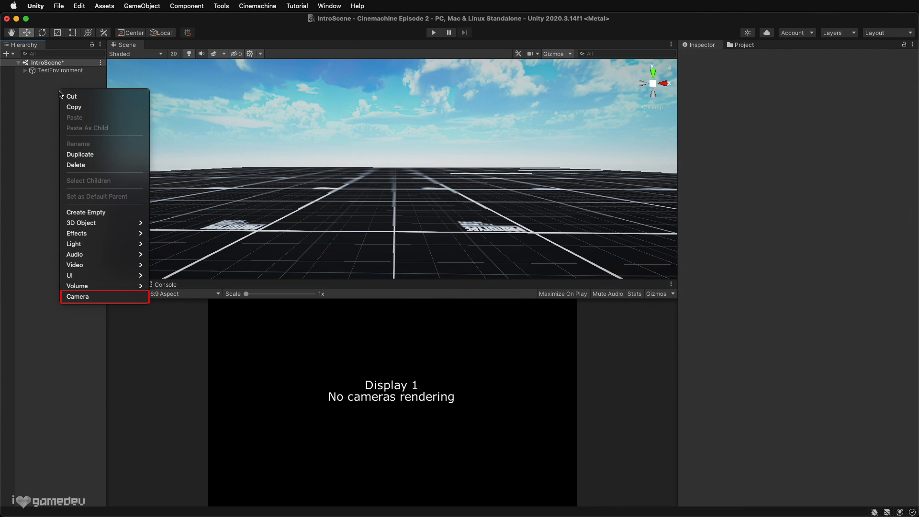
{"action": "mouse_move", "coordinate": [100, 287]}
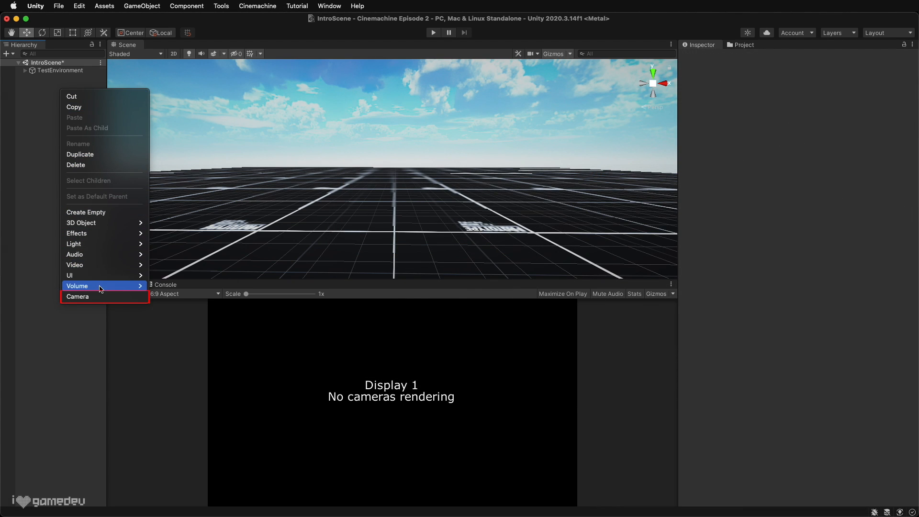
Create a Camera in the Hierarchy and give it a CinemachineBrain component.
{"action": "left_click", "coordinate": [78, 296]}
{"action": "type", "text": "cinemachine brain"}
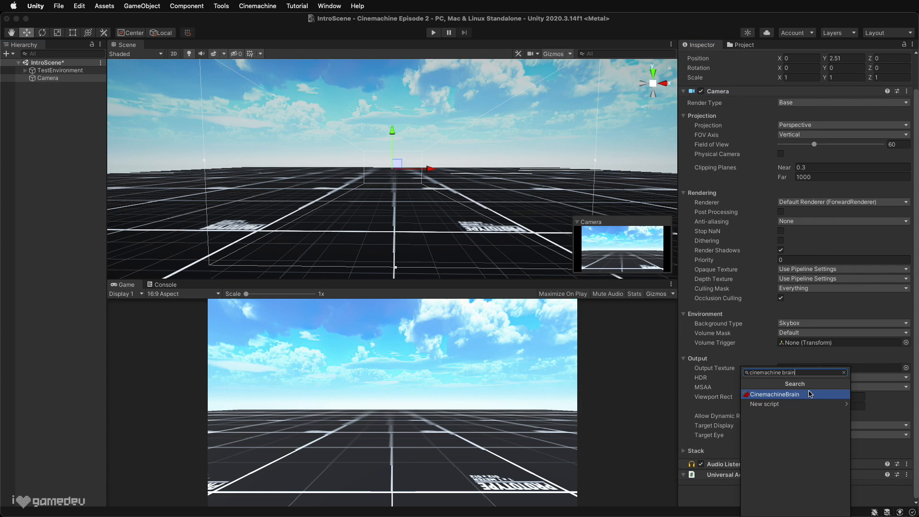
{"action": "left_click", "coordinate": [775, 393]}
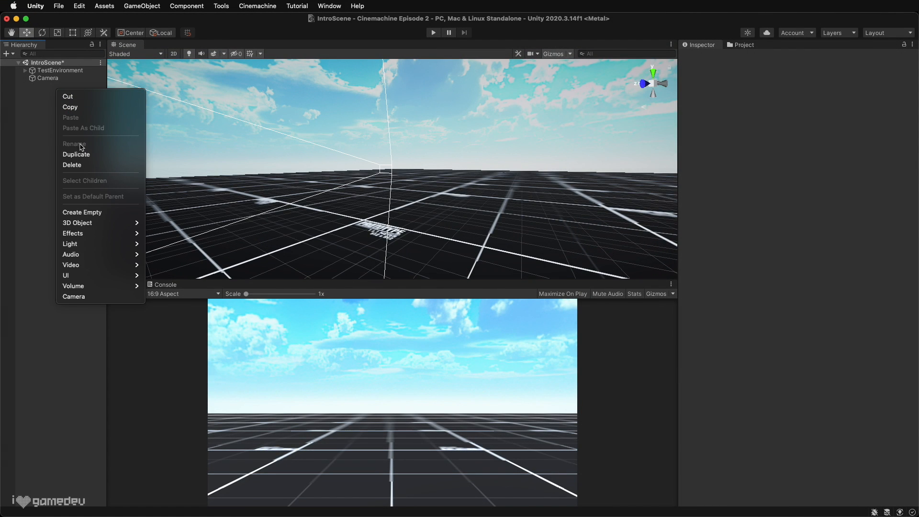
{"action": "mouse_move", "coordinate": [82, 212]}
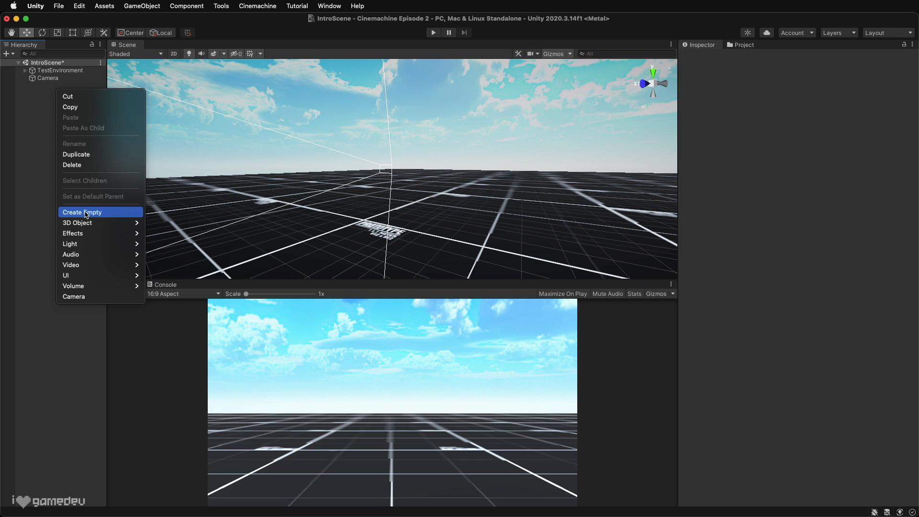
Create an empty VirtualCameraOne object with a CinemachineVirtualCamera component.
{"action": "left_click", "coordinate": [83, 212]}
{"action": "type", "text": "cinemachine virtual camera"}
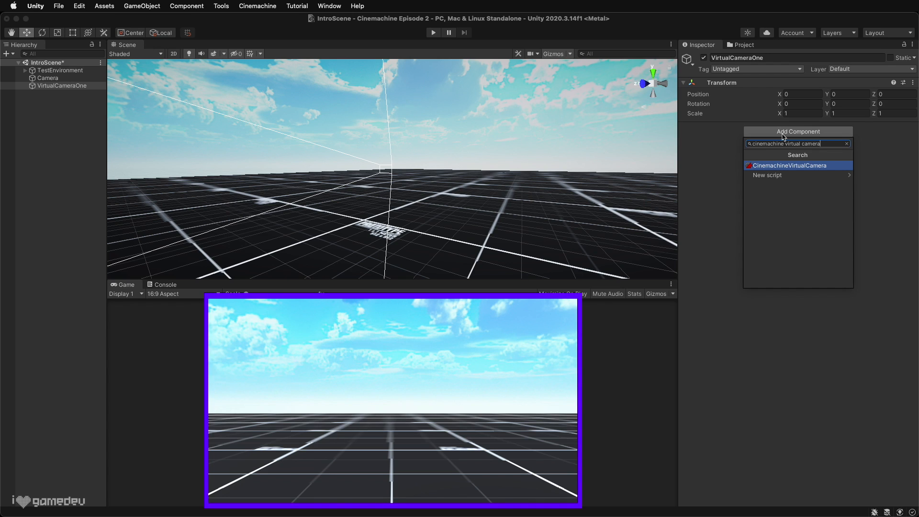
{"action": "left_click", "coordinate": [789, 166]}
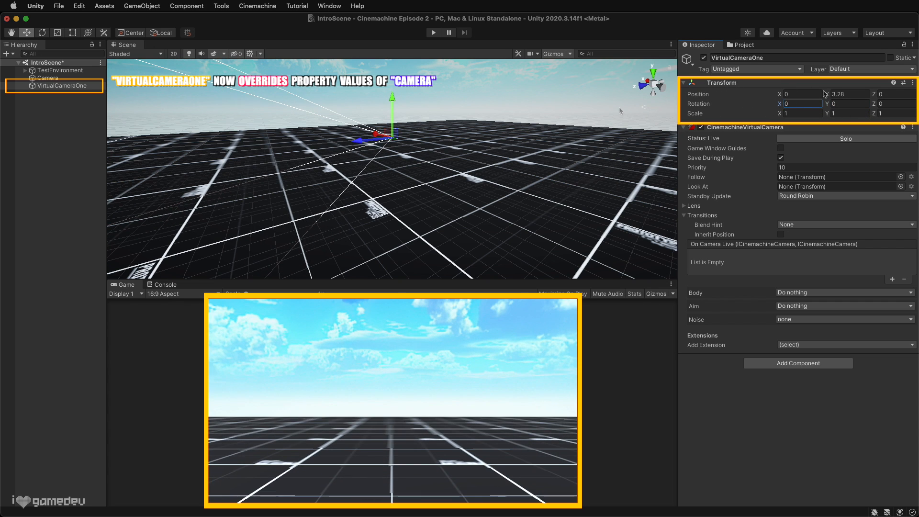
{"action": "left_click", "coordinate": [48, 78]}
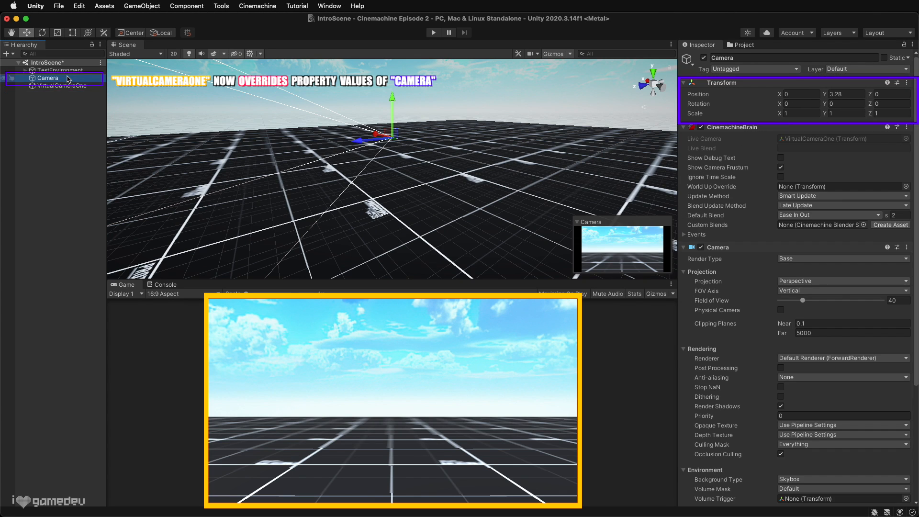
{"action": "left_click", "coordinate": [60, 86]}
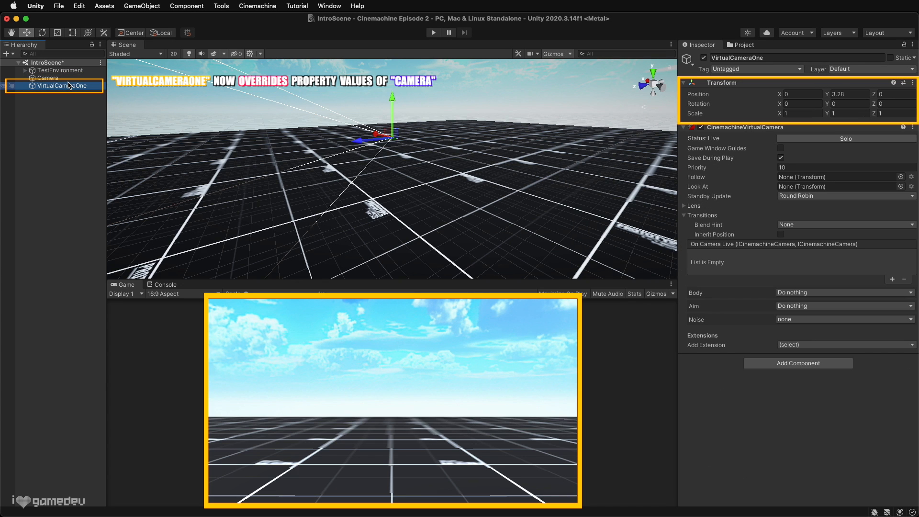
{"action": "left_click", "coordinate": [684, 206]}
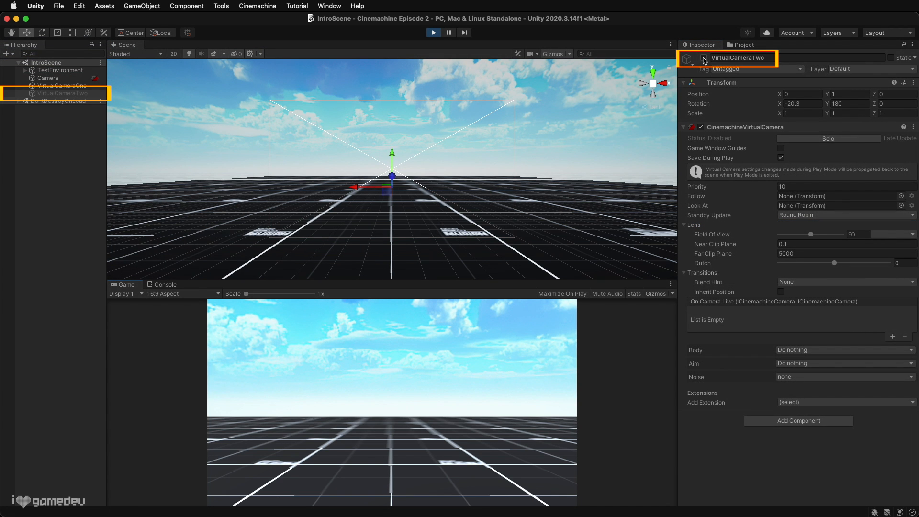
Tick VirtualCameraTwo's active checkbox during Play so it takes over the view.
{"action": "left_click", "coordinate": [828, 138]}
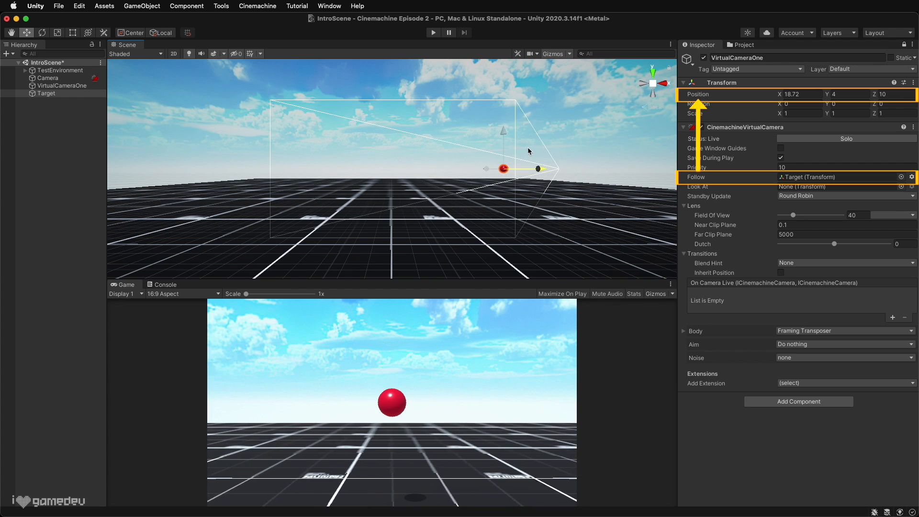
Drag the Target sphere sideways in the Scene view to test VirtualCameraOne following it.
{"action": "left_click_drag", "start_coordinate": [502, 169], "coordinate": [235, 168]}
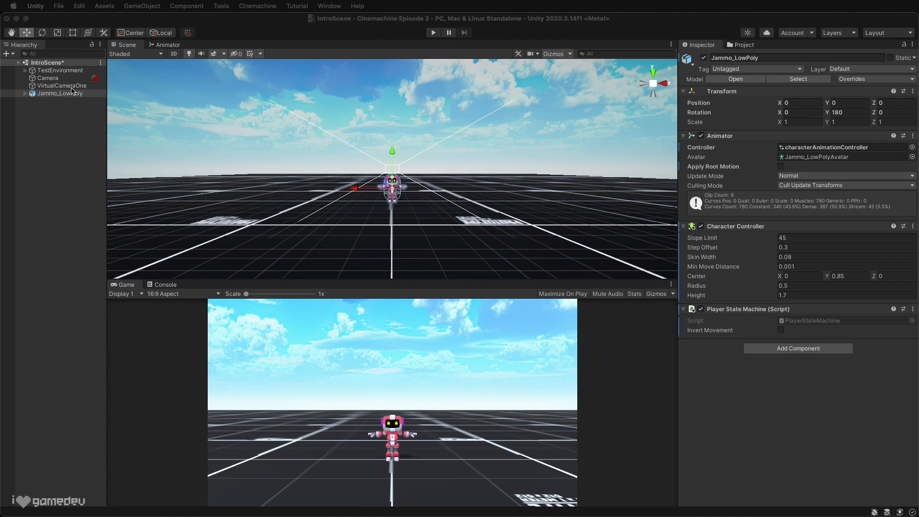
Set Jammo_LowPoly as VirtualCameraOne's Follow target.
{"action": "left_click", "coordinate": [61, 85]}
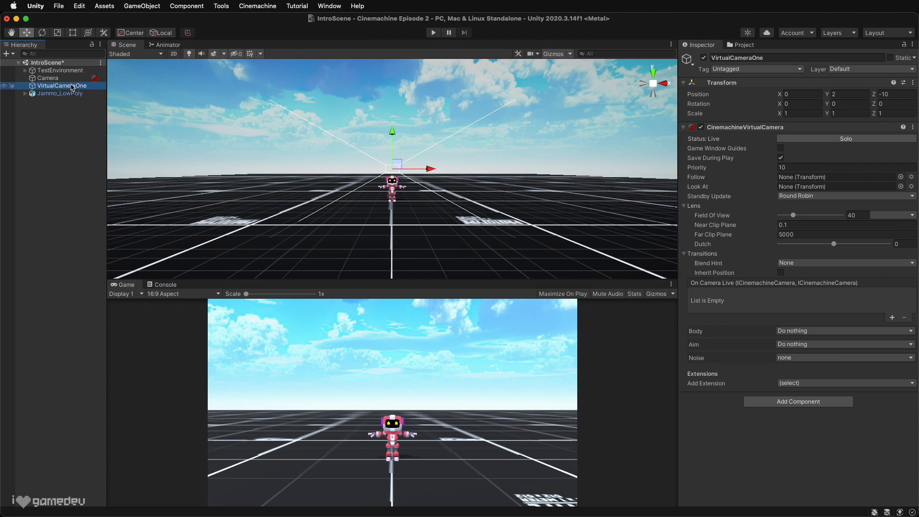
{"action": "left_click", "coordinate": [59, 93]}
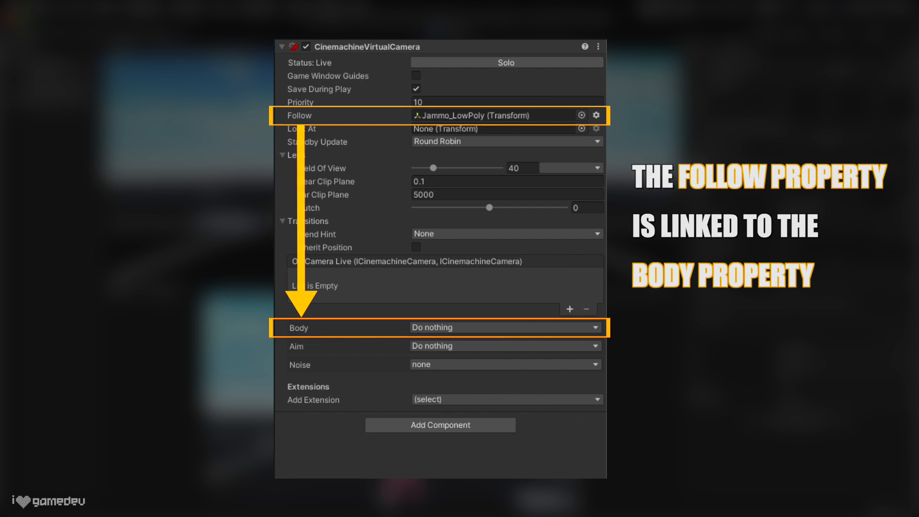
{"action": "left_click", "coordinate": [505, 328]}
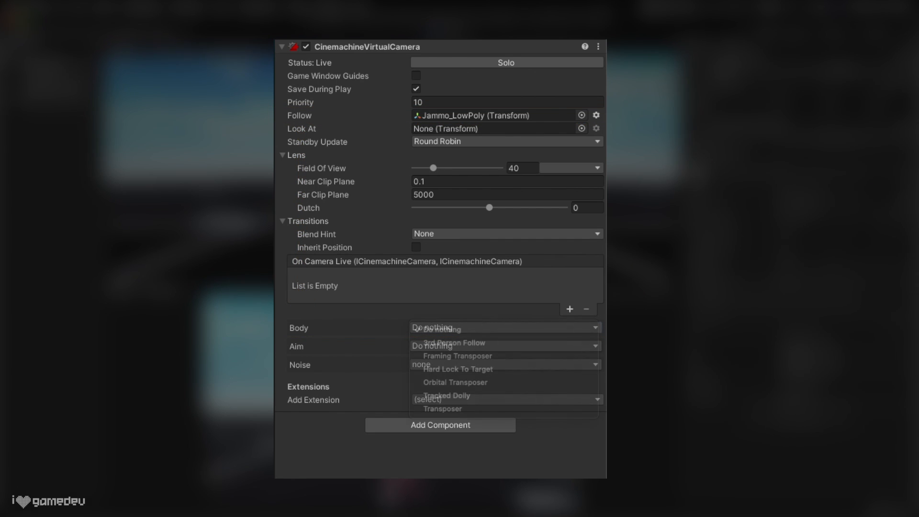
{"action": "left_click", "coordinate": [505, 328]}
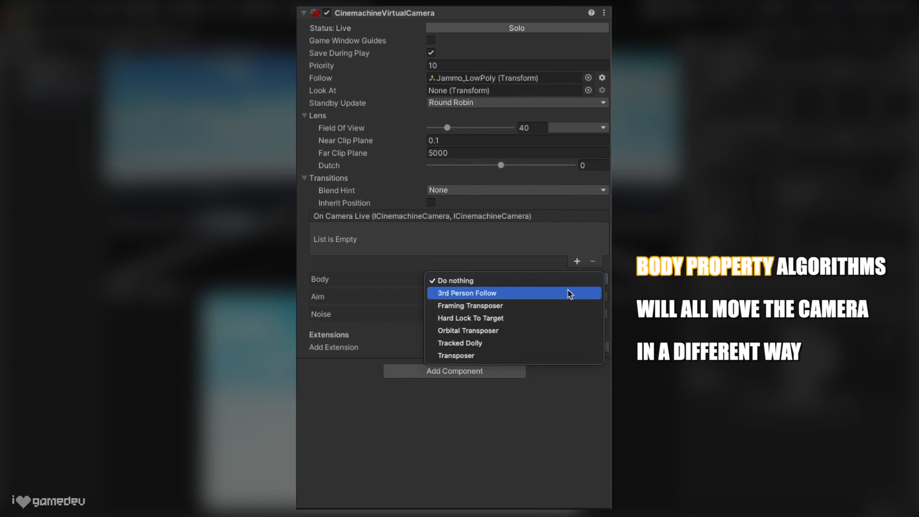
{"action": "left_click", "coordinate": [466, 293]}
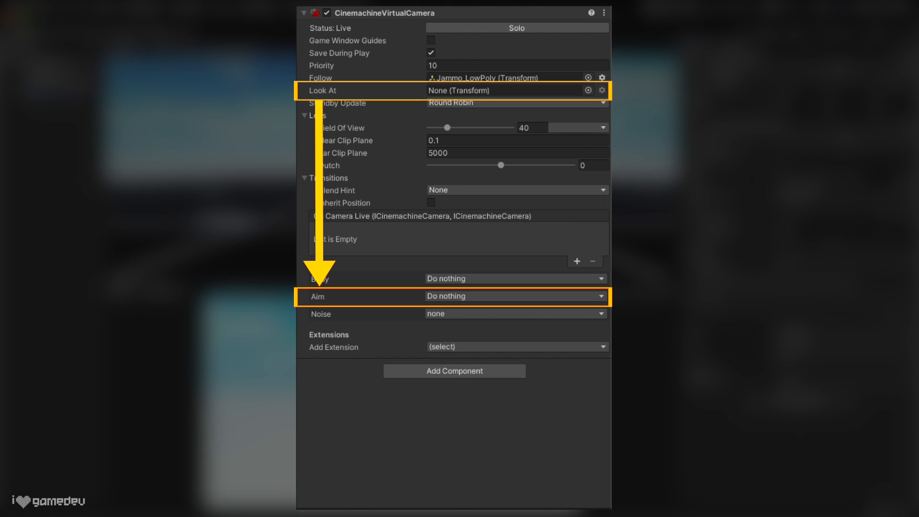
{"action": "left_click", "coordinate": [515, 296]}
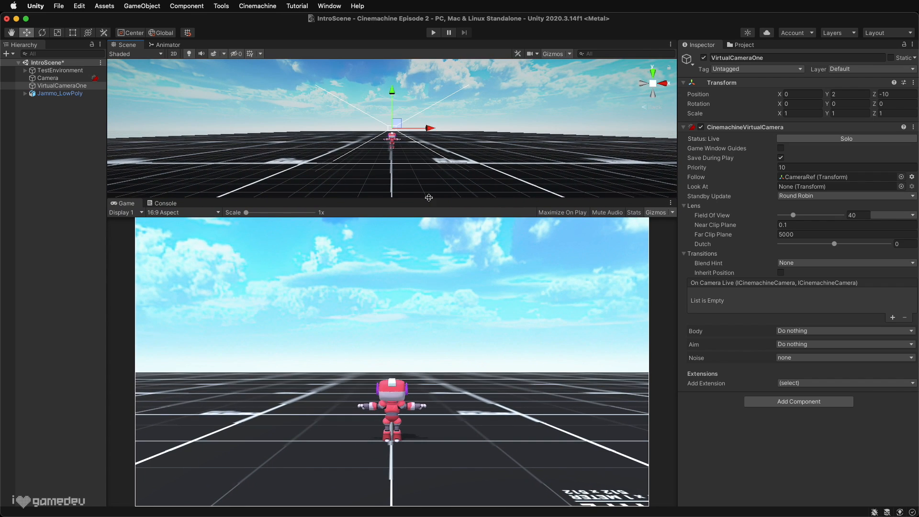
Pick a Body algorithm such as 3rd Person Follow for VirtualCameraOne instead of Do nothing.
{"action": "left_click", "coordinate": [844, 330]}
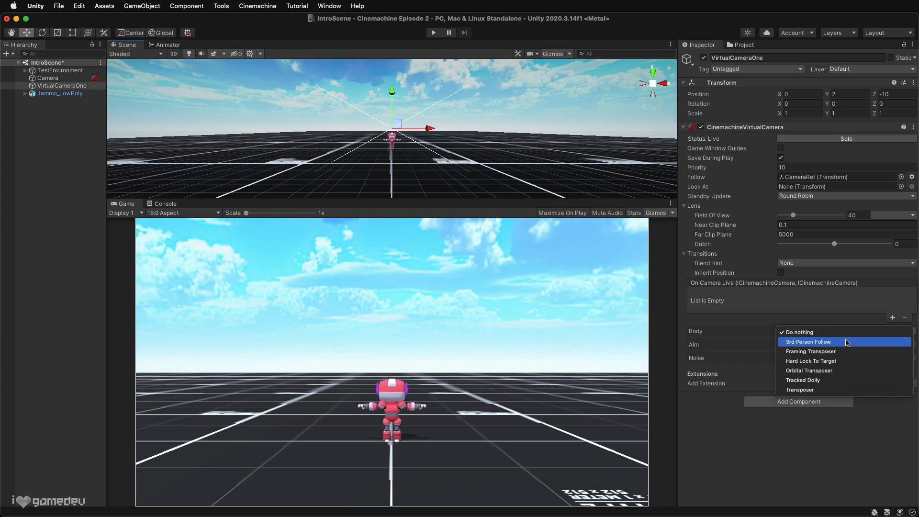
{"action": "left_click", "coordinate": [807, 342]}
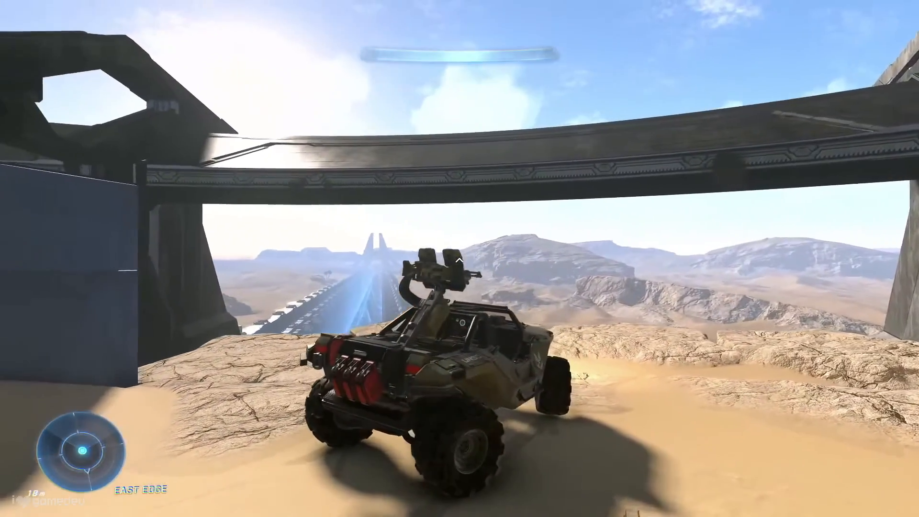
{"action": "mouse_move", "coordinate": [459, 259]}
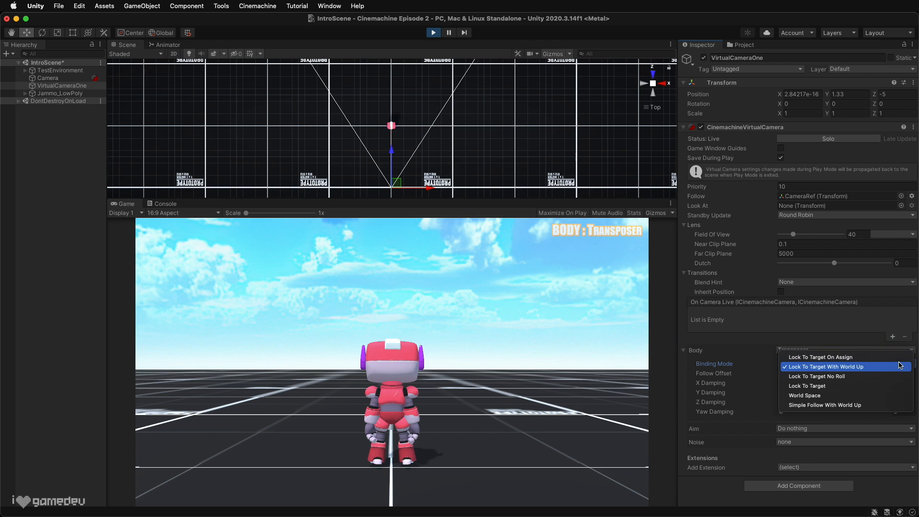
Cycle the Transposer Binding Mode through Lock To Target With World Up, On Assign and Simple Follow With World Up.
{"action": "left_click", "coordinate": [825, 366]}
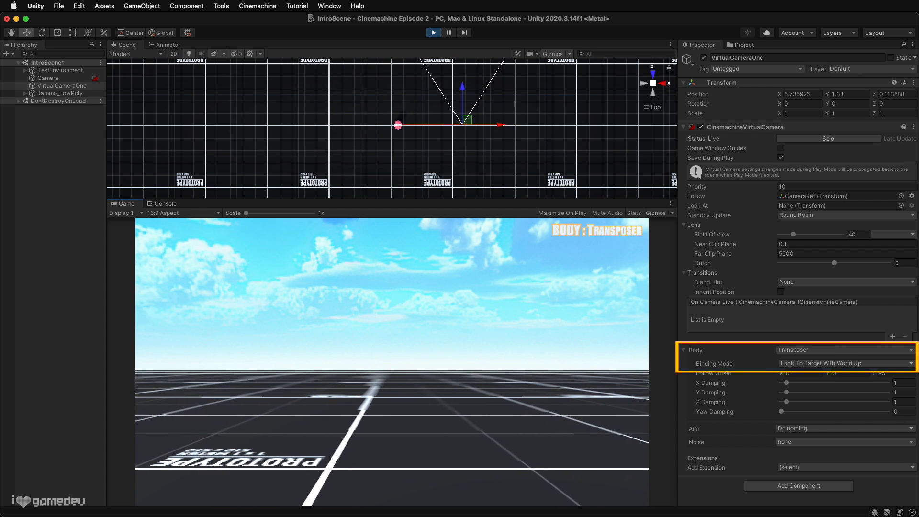
{"action": "left_click", "coordinate": [844, 363]}
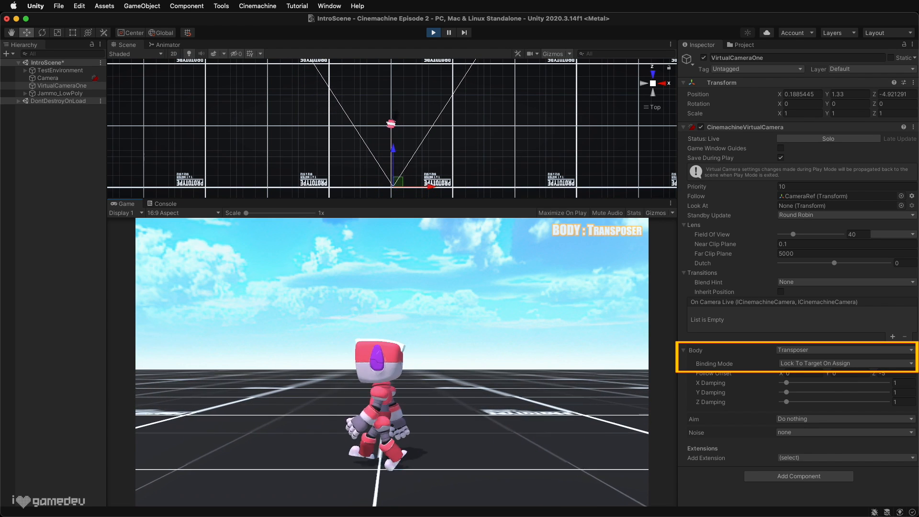
{"action": "left_click", "coordinate": [844, 362]}
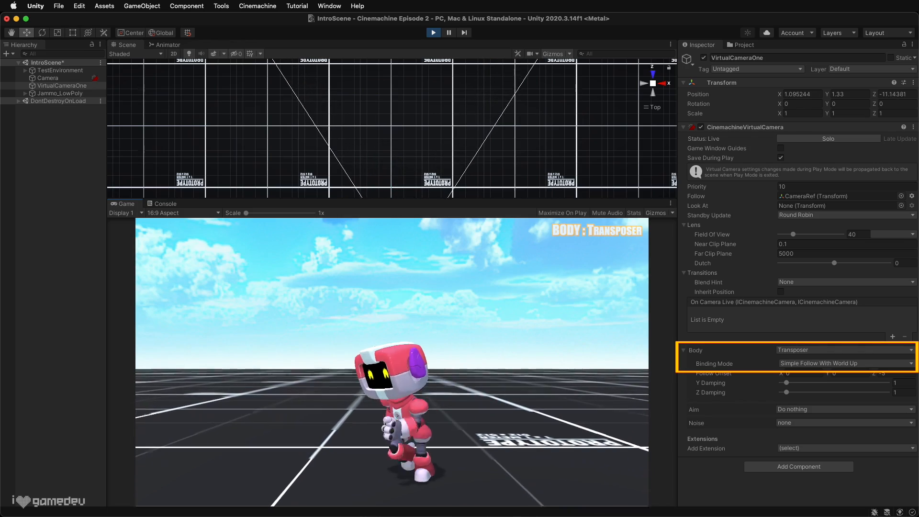
{"action": "left_click", "coordinate": [845, 350]}
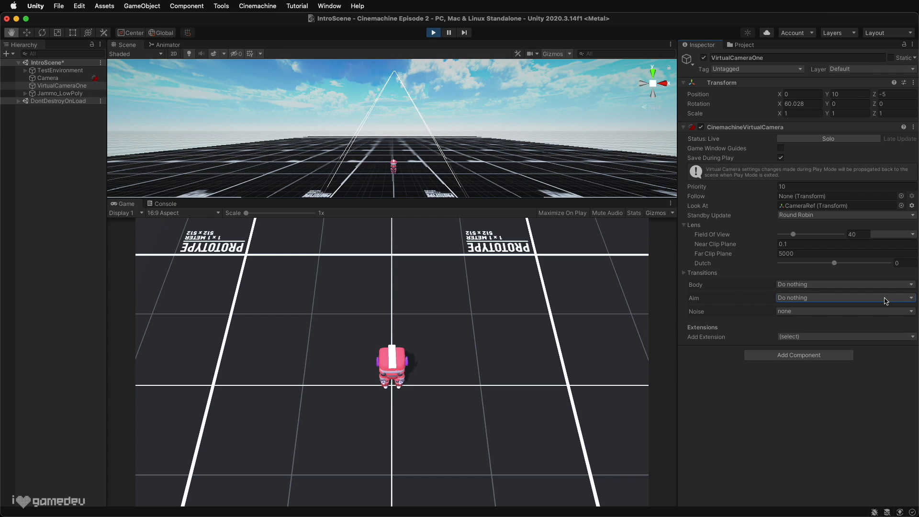
Switch VirtualCameraOne's Aim through Composer, Group Composer, Hard Look At and Same As Follow Target.
{"action": "left_click", "coordinate": [844, 297]}
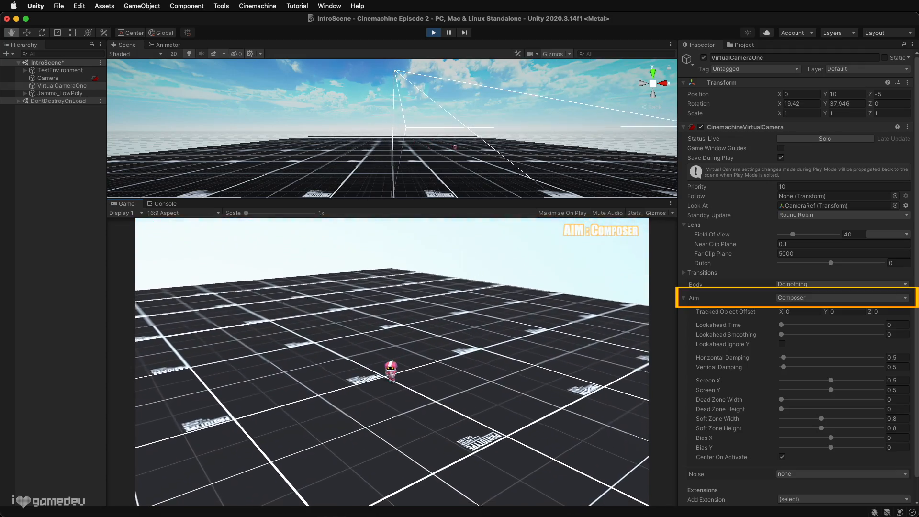
{"action": "left_click", "coordinate": [842, 296]}
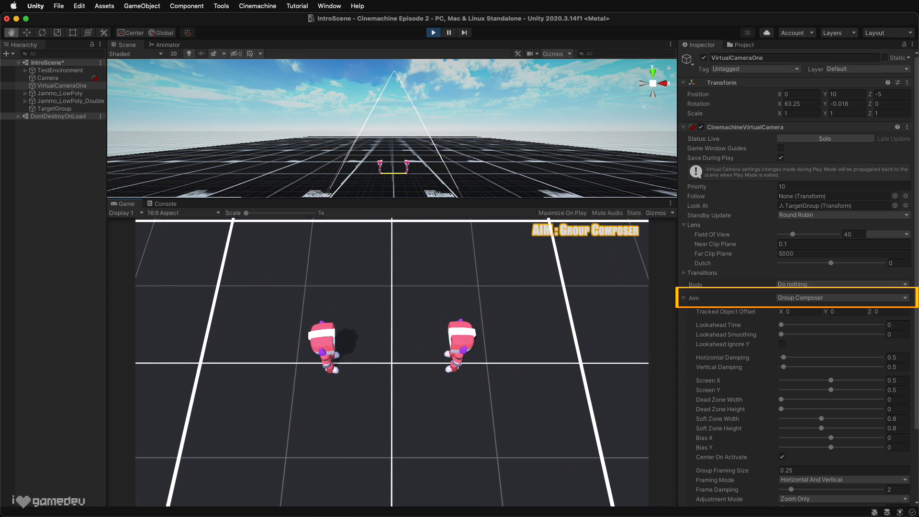
{"action": "left_click", "coordinate": [842, 296]}
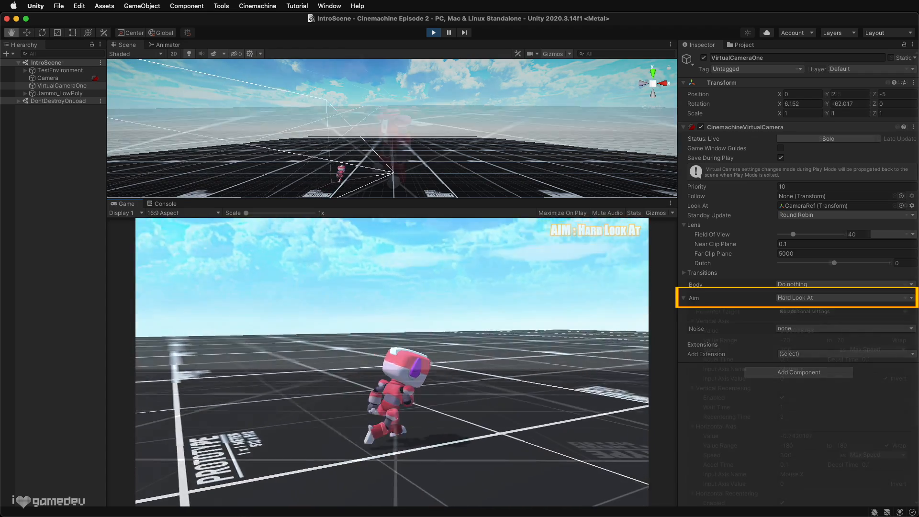
{"action": "left_click", "coordinate": [844, 297]}
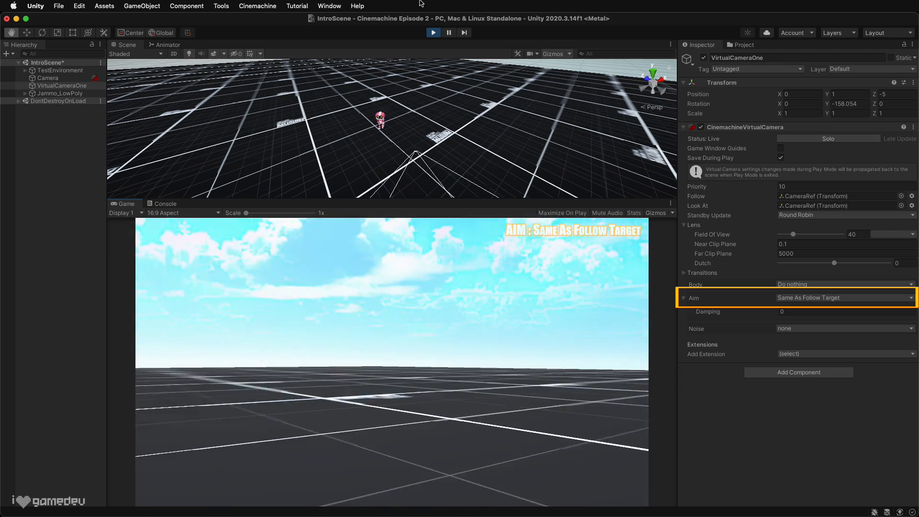
{"action": "left_click", "coordinate": [844, 297]}
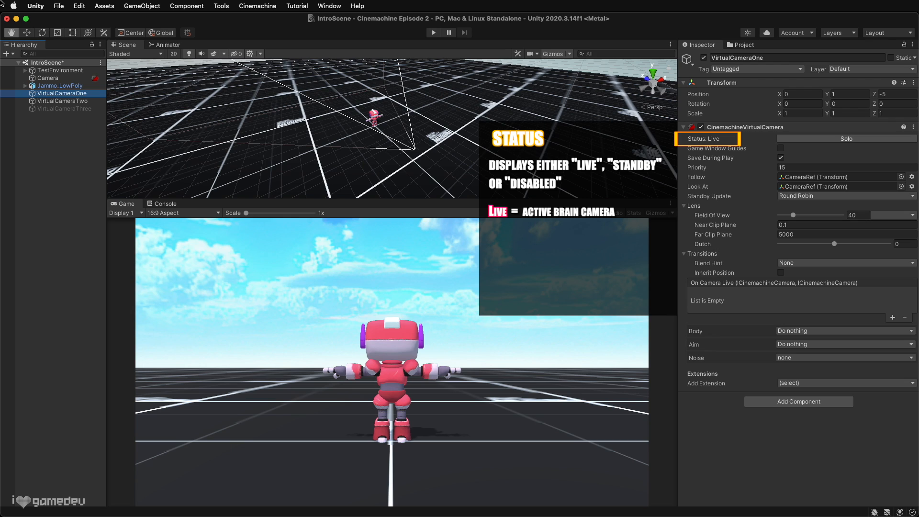
Select VirtualCameraOne to see Status: Live, then VirtualCameraTwo to see Status: Standby.
{"action": "left_click", "coordinate": [58, 100]}
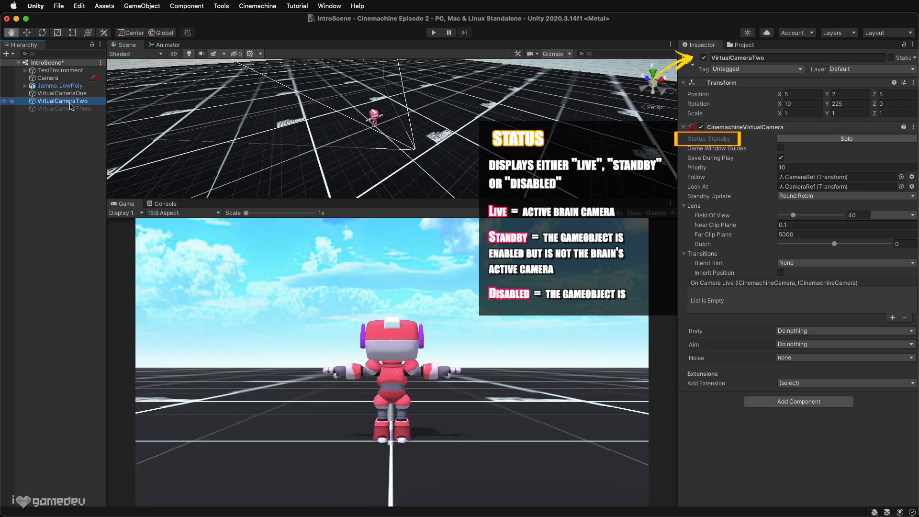
{"action": "left_click", "coordinate": [61, 108]}
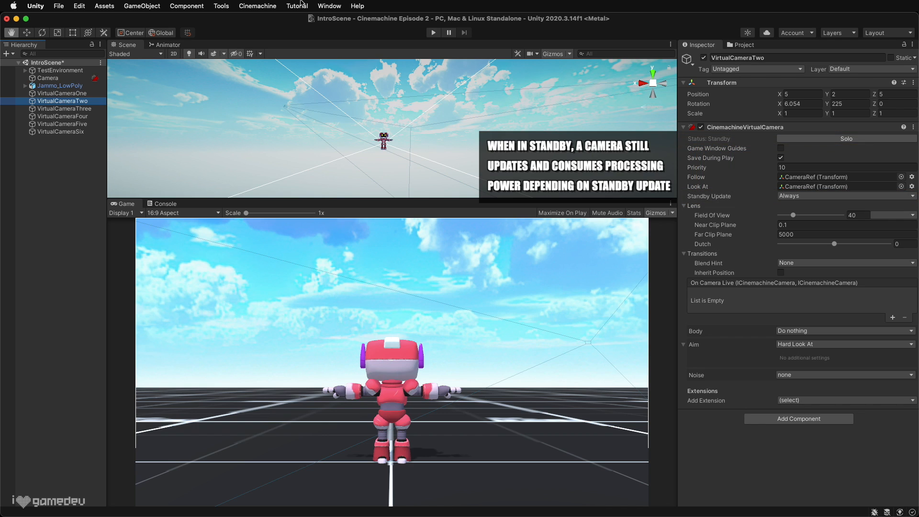
Set VirtualCameraTwo's Standby Update to Always so it keeps updating while not live.
{"action": "left_click", "coordinate": [845, 195]}
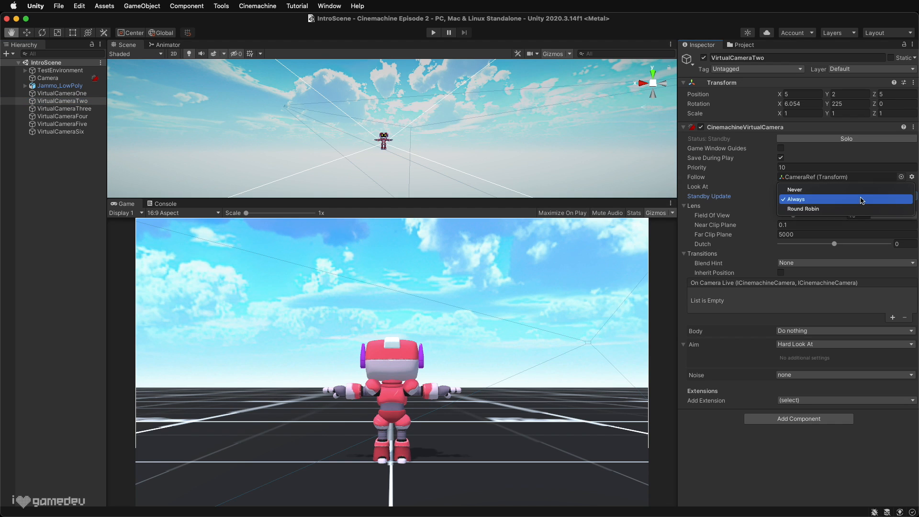
{"action": "mouse_move", "coordinate": [846, 189]}
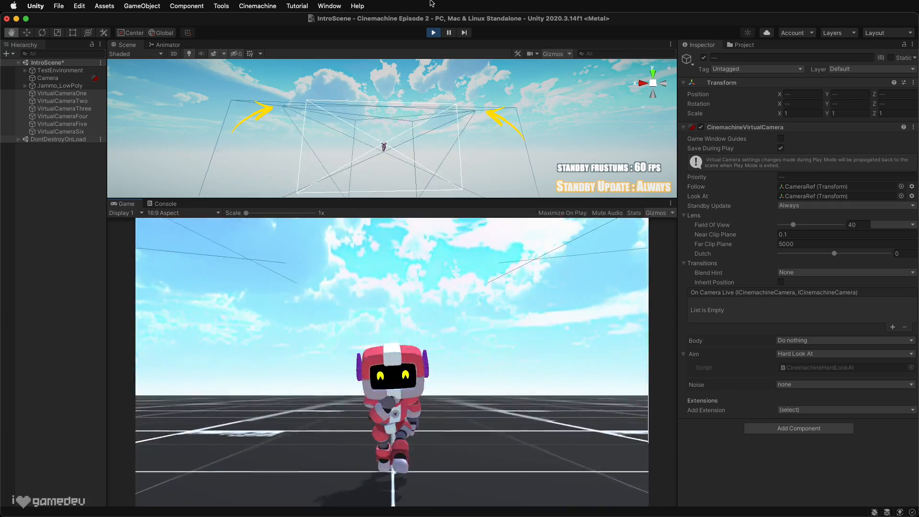
{"action": "left_click", "coordinate": [844, 204]}
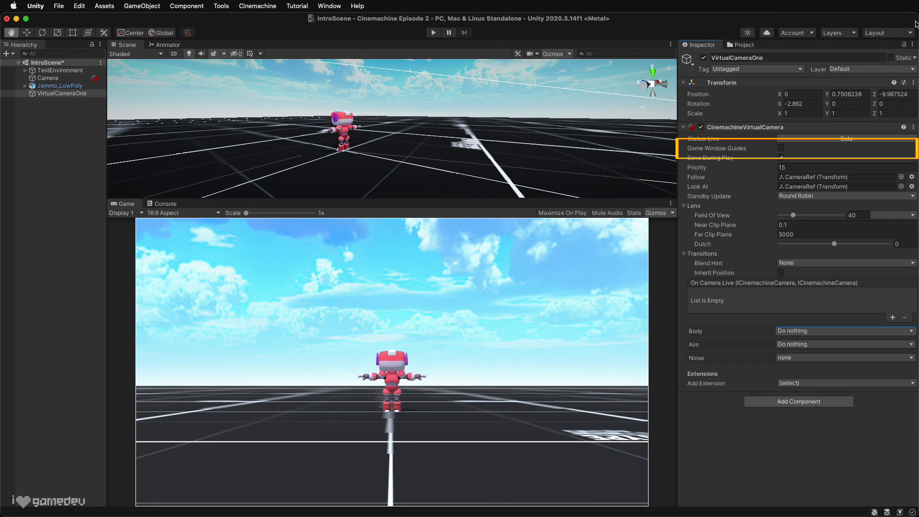
{"action": "mouse_move", "coordinate": [781, 150]}
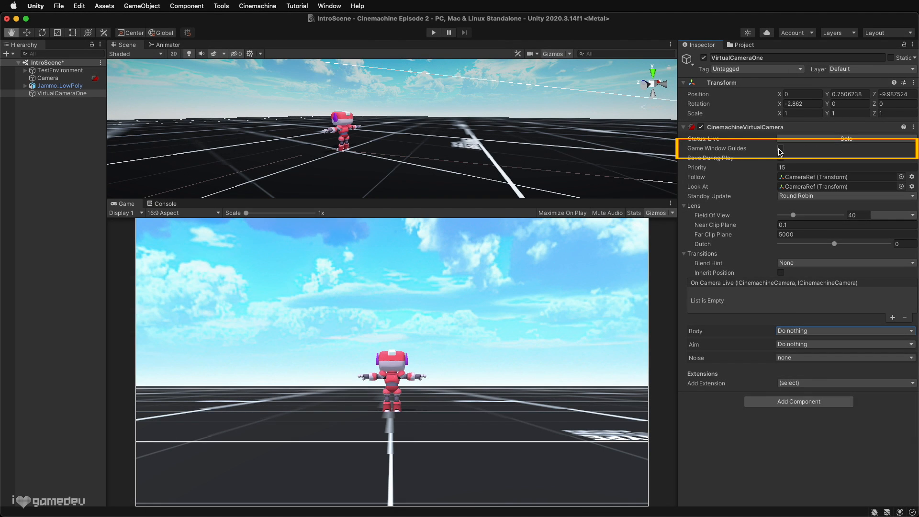
Enable Game Window Guides, set VirtualCameraOne's Body to Framing Transposer, and run the scene.
{"action": "left_click", "coordinate": [781, 148]}
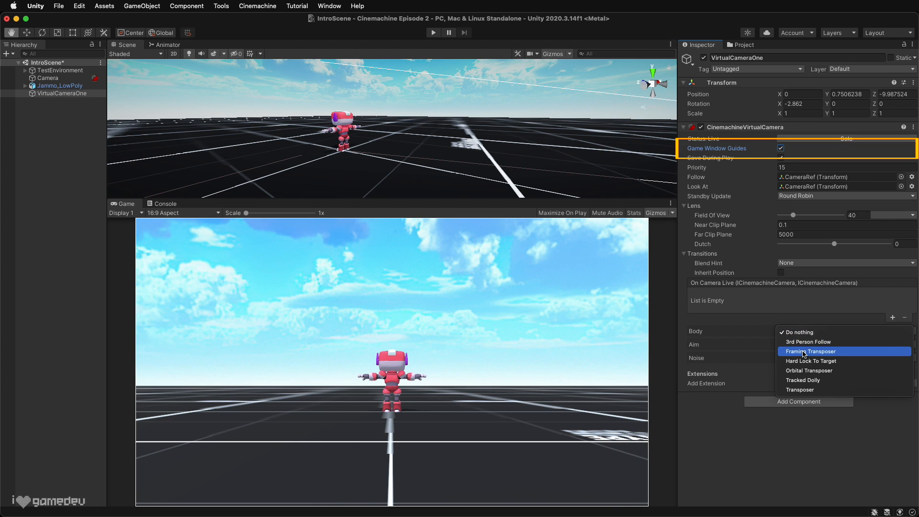
{"action": "left_click", "coordinate": [811, 351]}
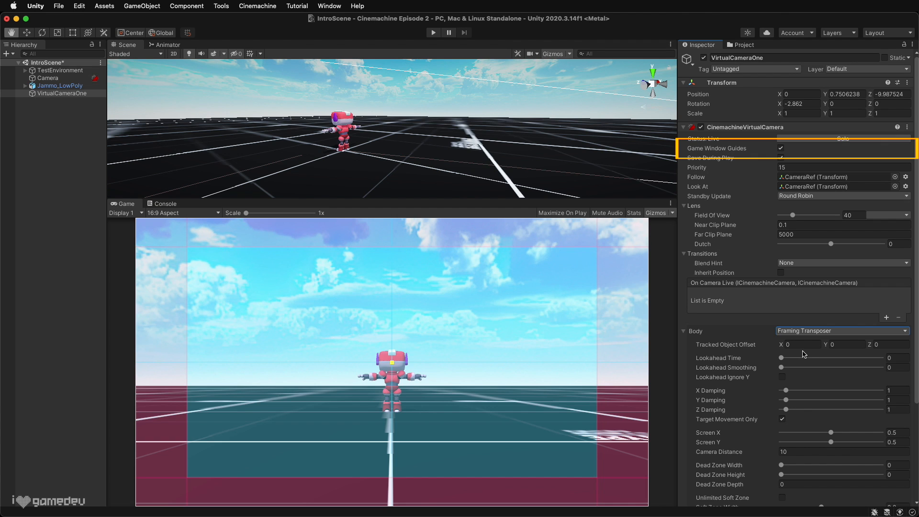
{"action": "left_click", "coordinate": [433, 32]}
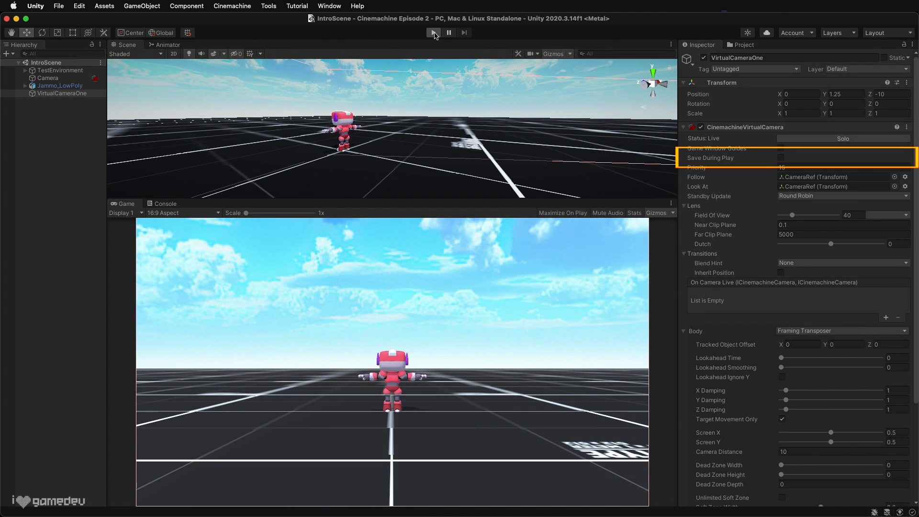
Run and stop the scene to preview VirtualCameraOne with Priority 2.
{"action": "left_click", "coordinate": [433, 33]}
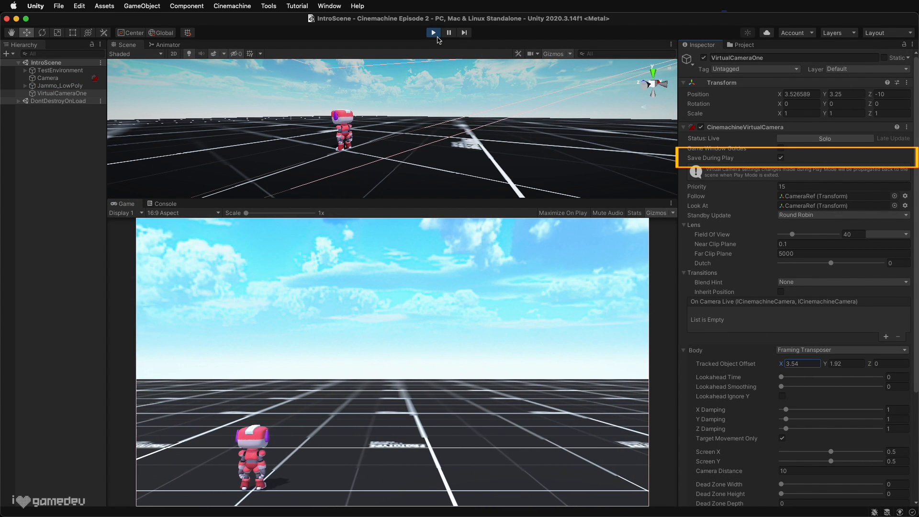
{"action": "left_click", "coordinate": [431, 32]}
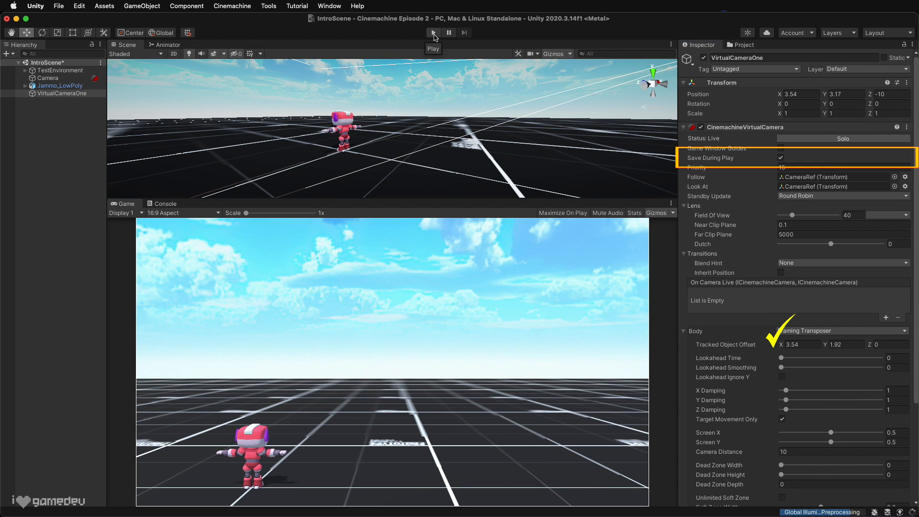
{"action": "mouse_move", "coordinate": [457, 7]}
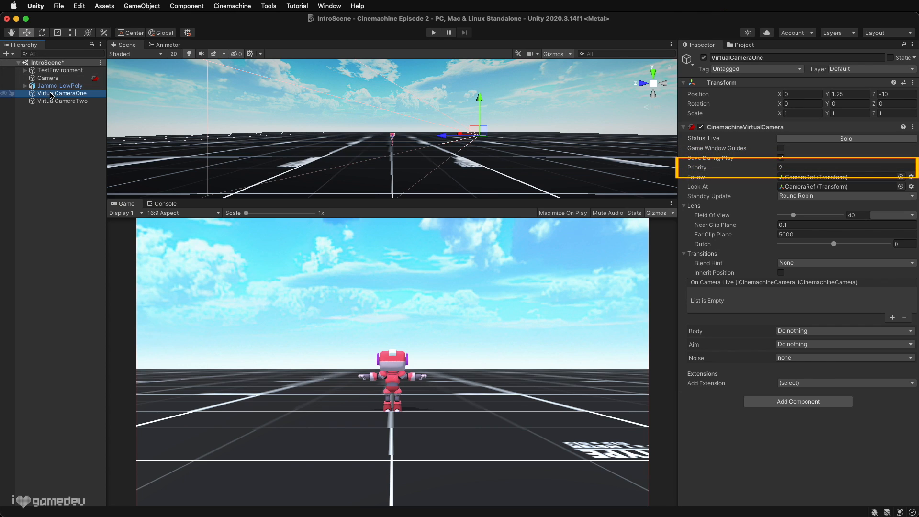
During play, set VirtualCameraOne's Priority to 0 then back to 2, then select VirtualCameraTwo.
{"action": "left_click", "coordinate": [62, 100]}
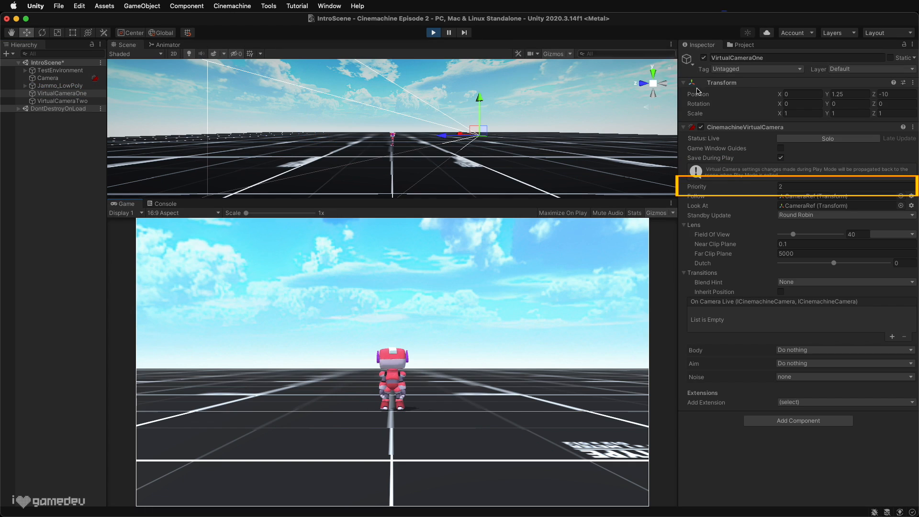
{"action": "mouse_move", "coordinate": [819, 156]}
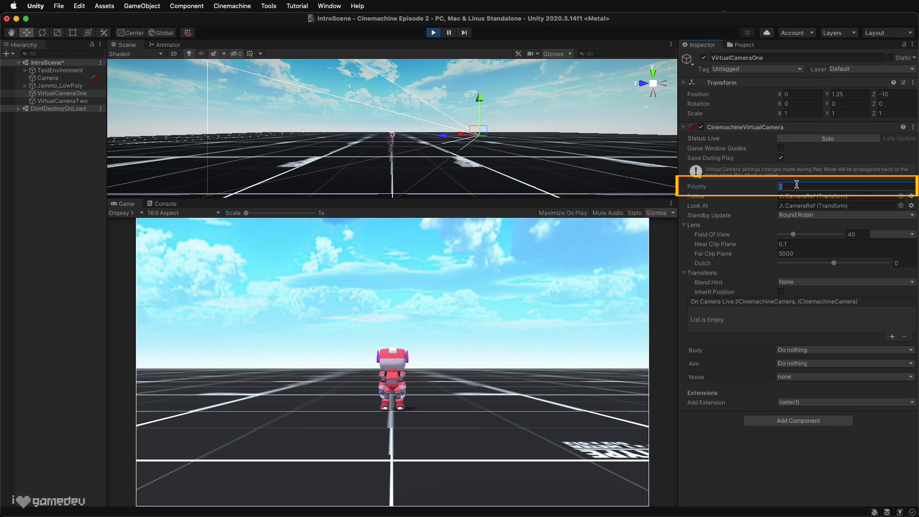
{"action": "type", "text": "0"}
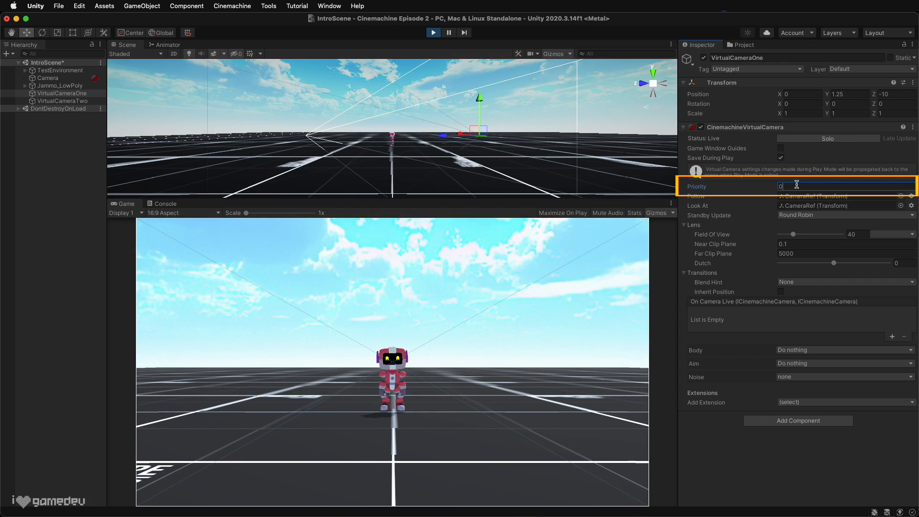
{"action": "type", "text": "2"}
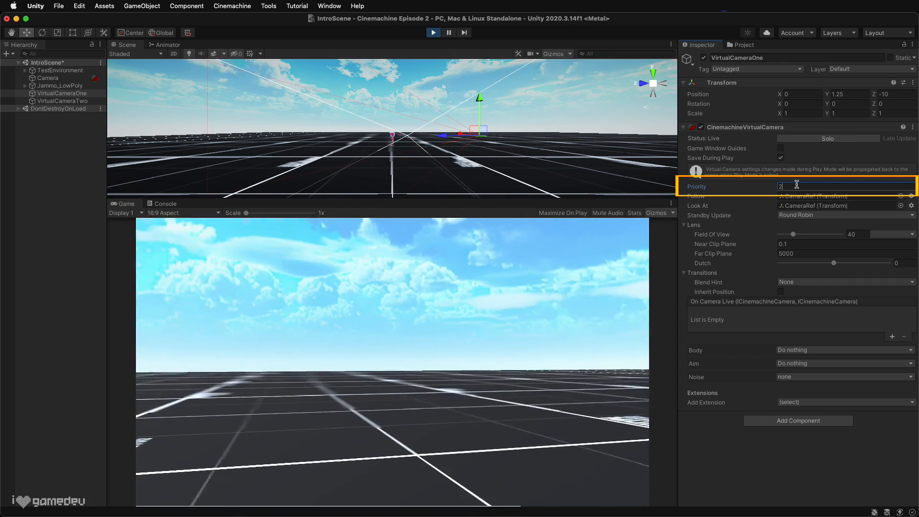
{"action": "left_click", "coordinate": [61, 101]}
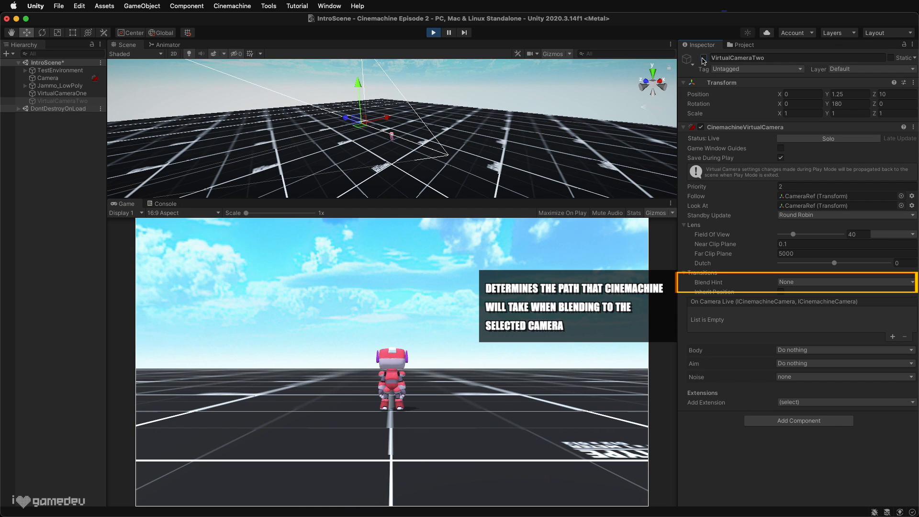
Try the Spherical Position blend hint, toggling VirtualCameraTwo off and on to watch the blend.
{"action": "left_click", "coordinate": [844, 281]}
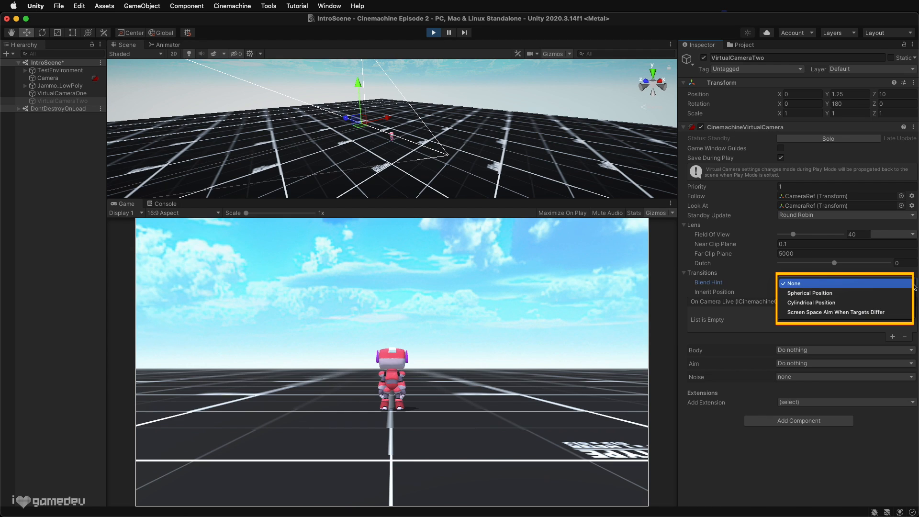
{"action": "left_click", "coordinate": [792, 283]}
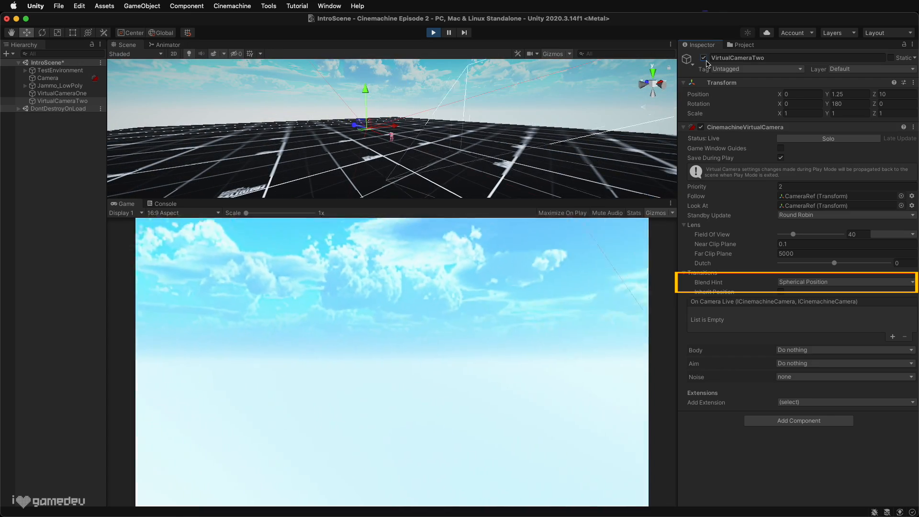
{"action": "left_click", "coordinate": [702, 57]}
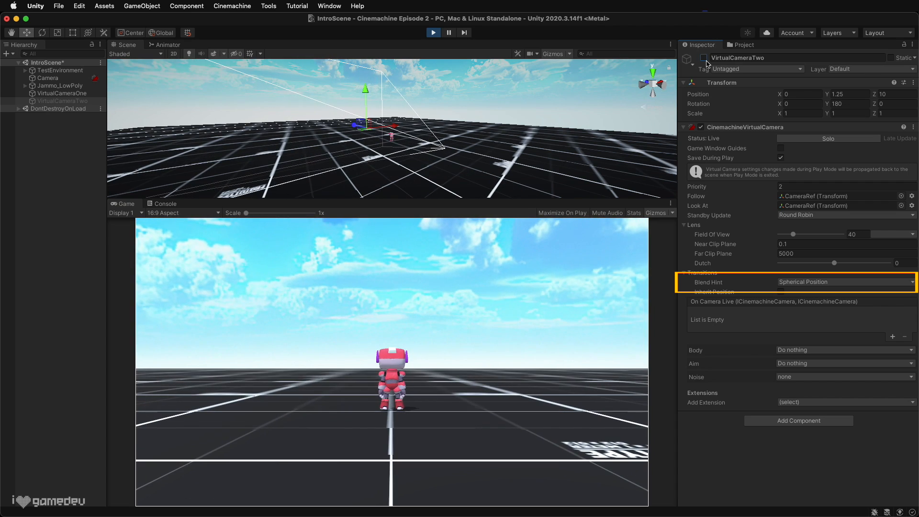
{"action": "left_click", "coordinate": [845, 282]}
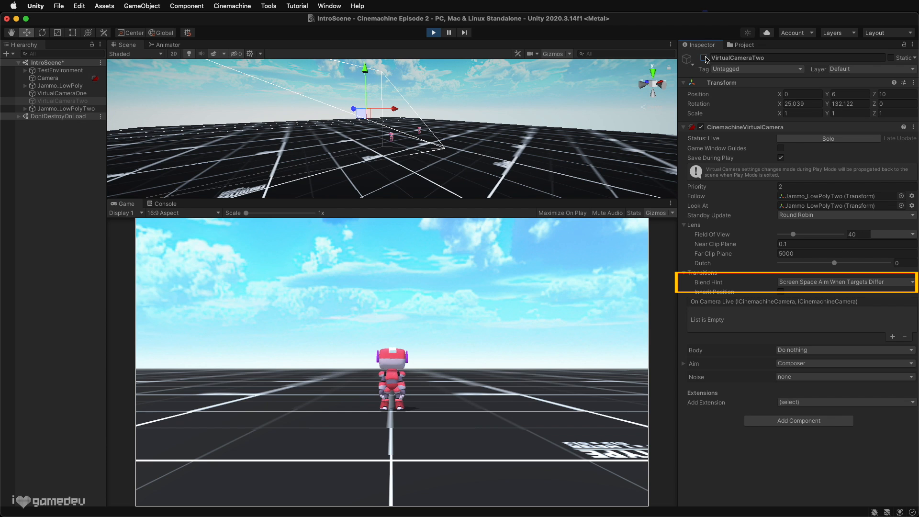
Select VirtualCameraOne and enable Inherit Position under Transitions.
{"action": "left_click", "coordinate": [60, 93]}
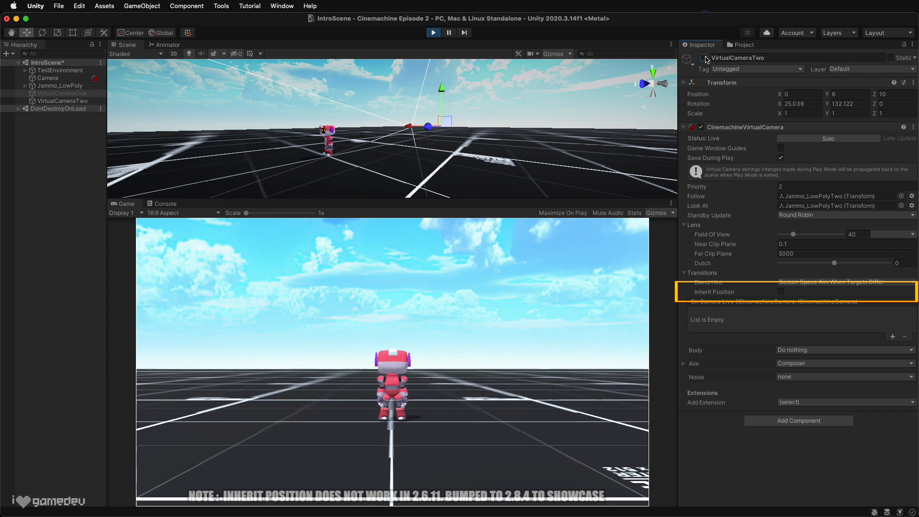
{"action": "left_click", "coordinate": [61, 93]}
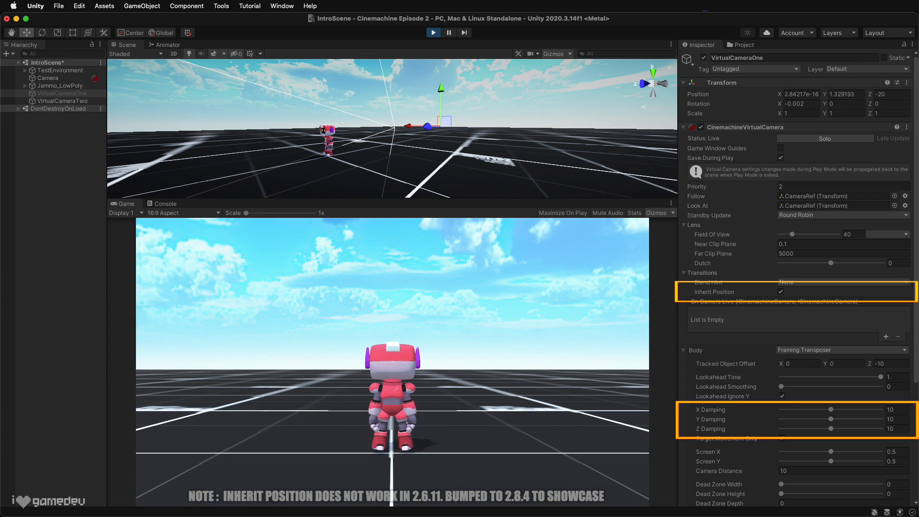
Stop play and add a '// DO SOMETHING AWESOME!' comment inside LogEvent in EventLog.cs.
{"action": "left_click", "coordinate": [61, 101]}
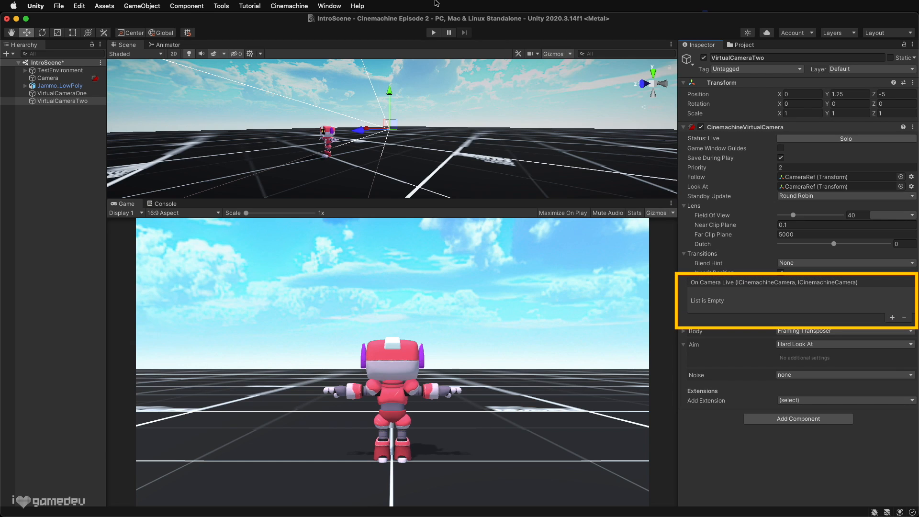
{"action": "left_click", "coordinate": [891, 317]}
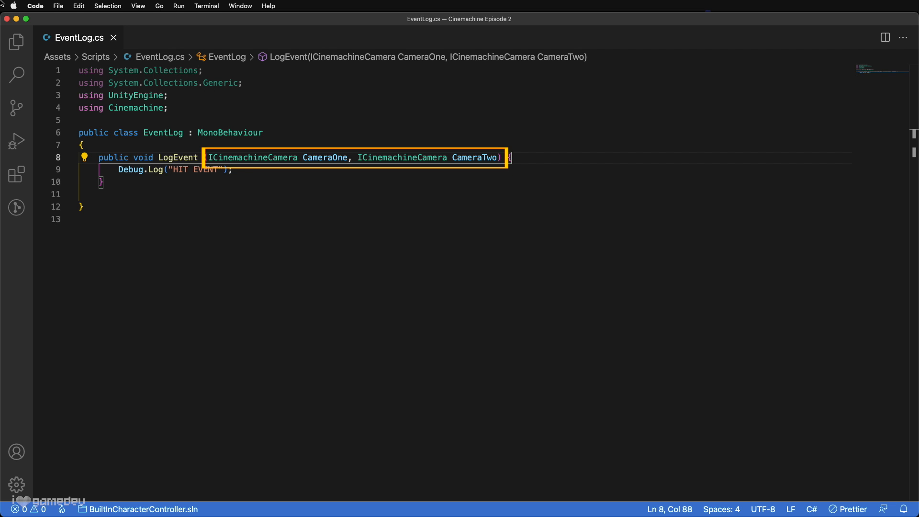
{"action": "type", "text": "// DO SOMETHING AWE"}
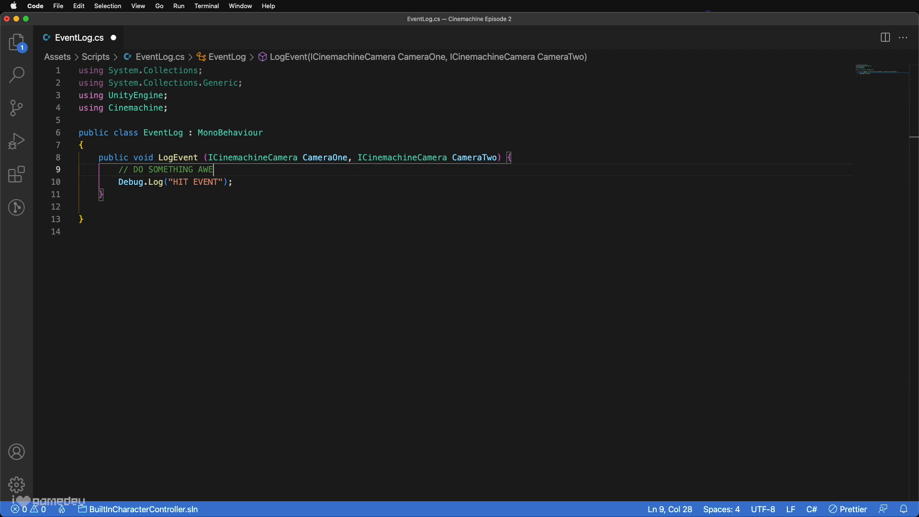
{"action": "type", "text": "SOME!"}
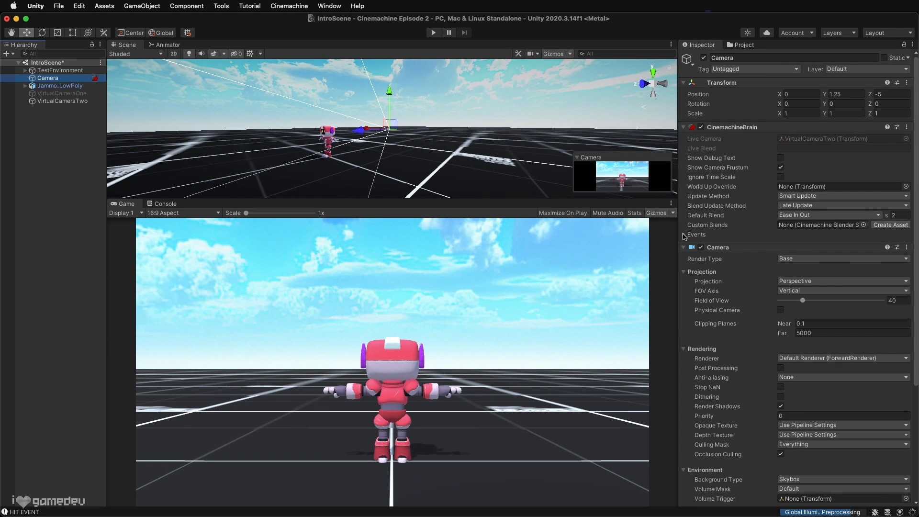
Expand the CinemachineBrain Events foldout showing the Camera Cut and Activated event lists.
{"action": "left_click", "coordinate": [684, 235]}
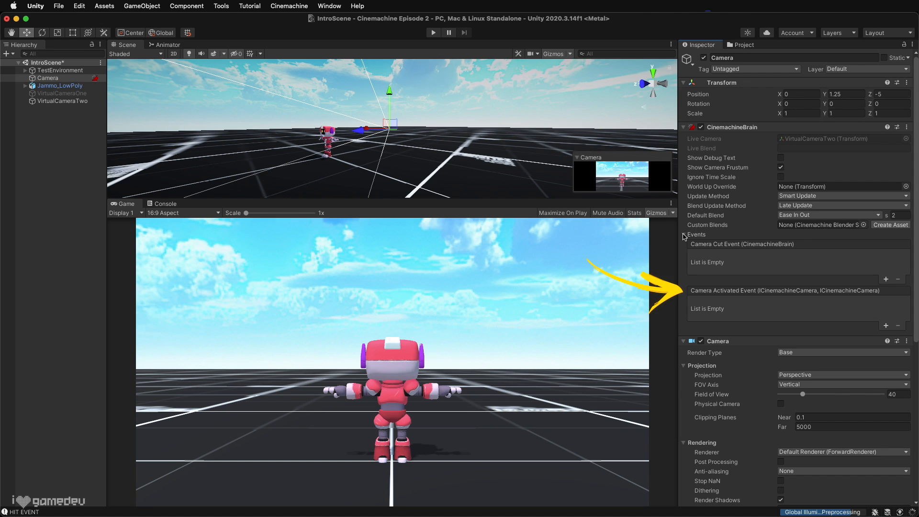
{"action": "left_click", "coordinate": [61, 93]}
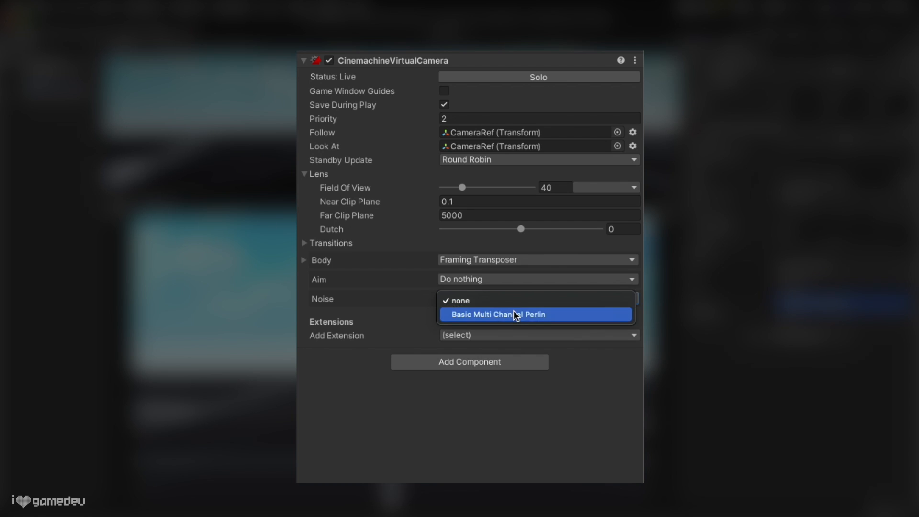
Give VirtualCameraOne Basic Multi Channel Perlin noise with the Noise_CM_4 profile and run the scene.
{"action": "left_click", "coordinate": [500, 314]}
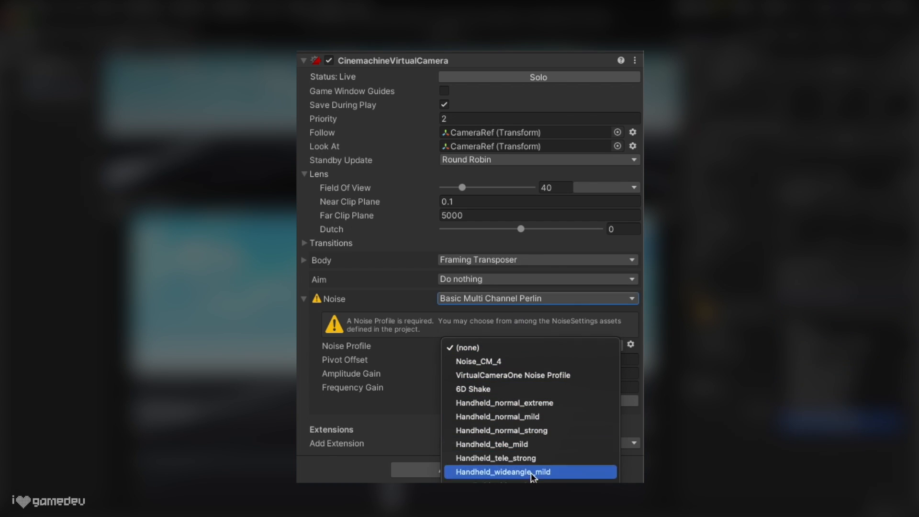
{"action": "left_click", "coordinate": [477, 361]}
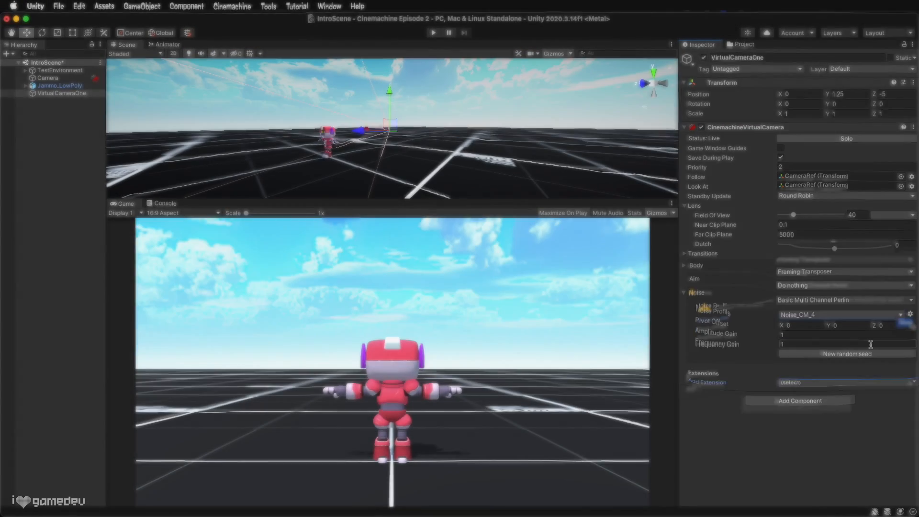
{"action": "left_click", "coordinate": [432, 32]}
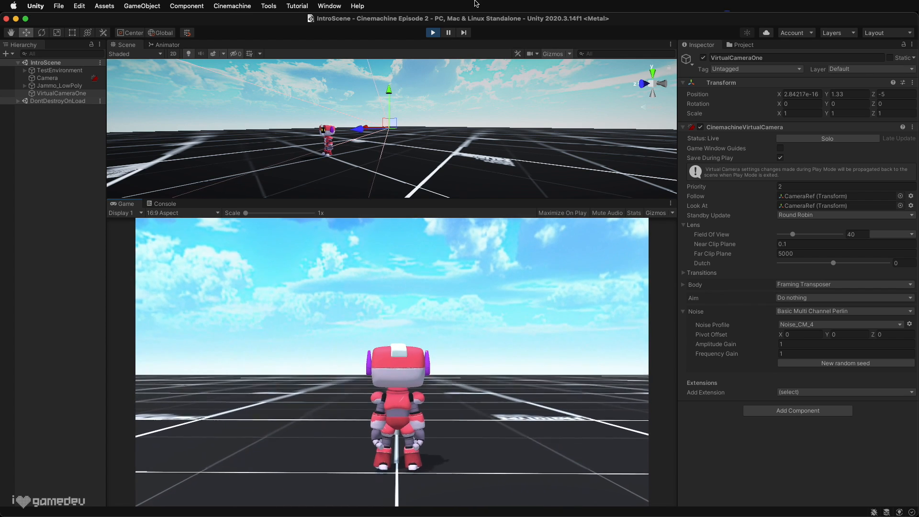